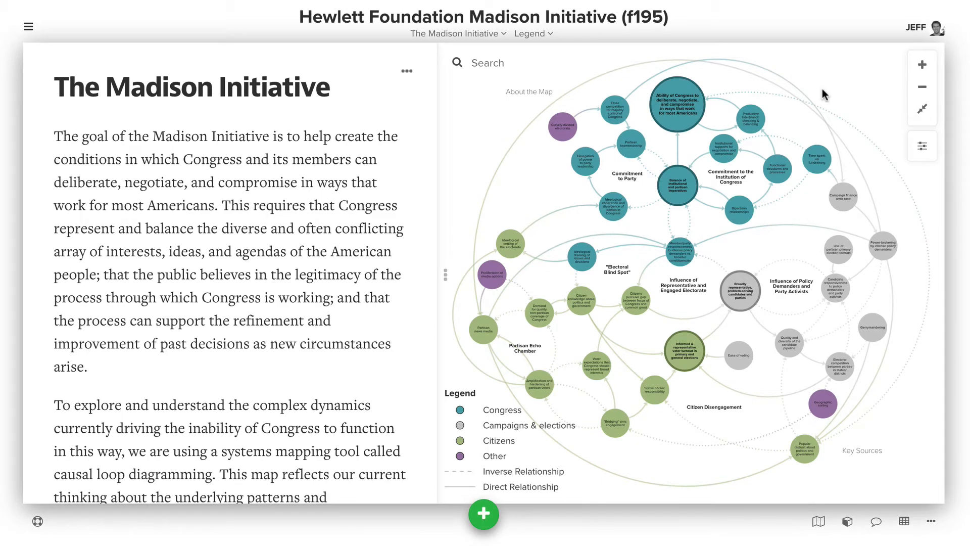
mouse_move(475, 28)
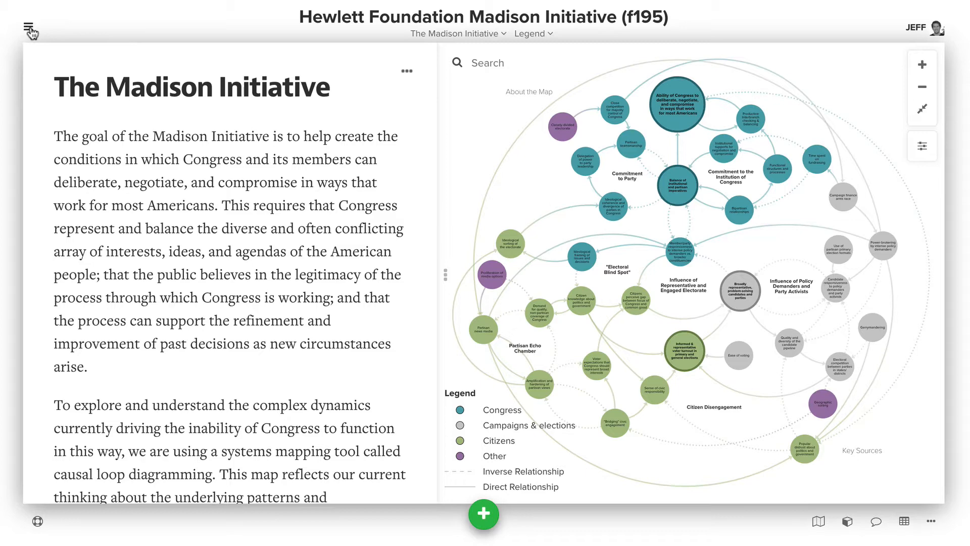
Show the project's presentations list containing the existing Hewlett foundation presentation
click(29, 28)
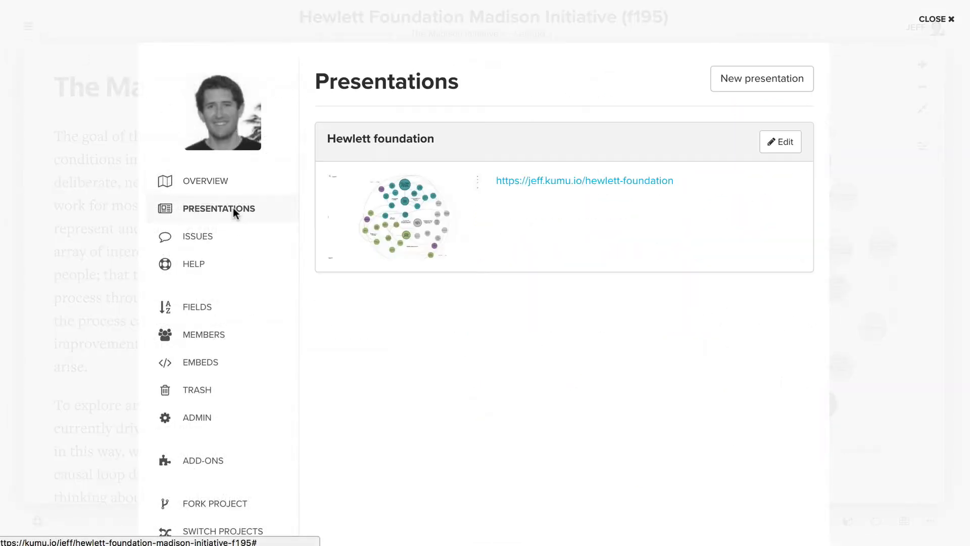
Create a new presentation titled 'The Madison Initiative' with a first whole-map slide
click(762, 79)
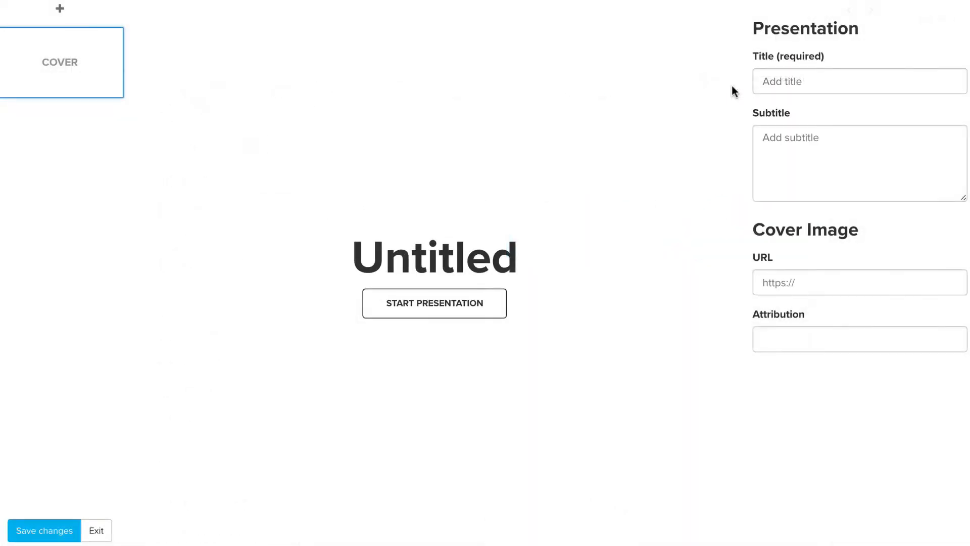
click(859, 80)
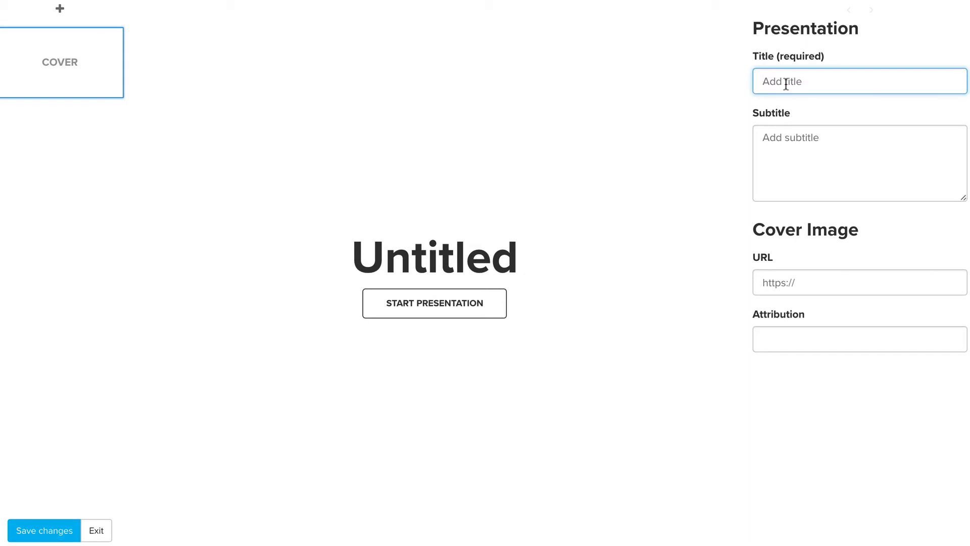
text(The)
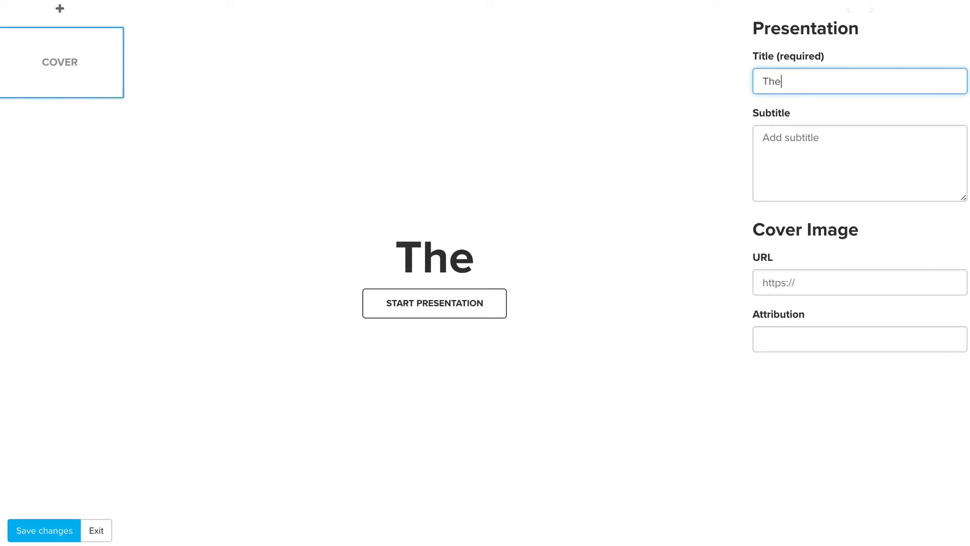
text(Madison INitia)
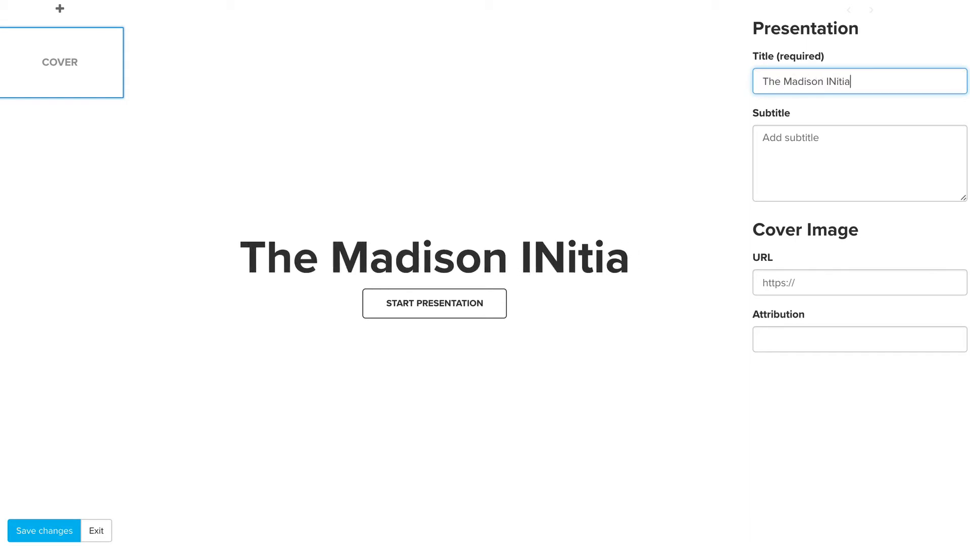
text(Initit)
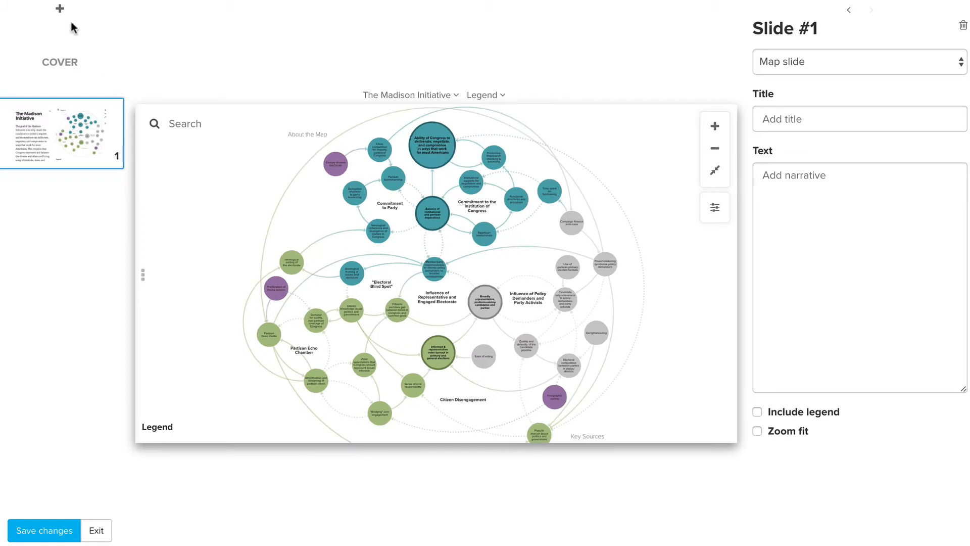
Add map slides, the fourth focused on the Commitment to the Institution of Congress loop
click(60, 9)
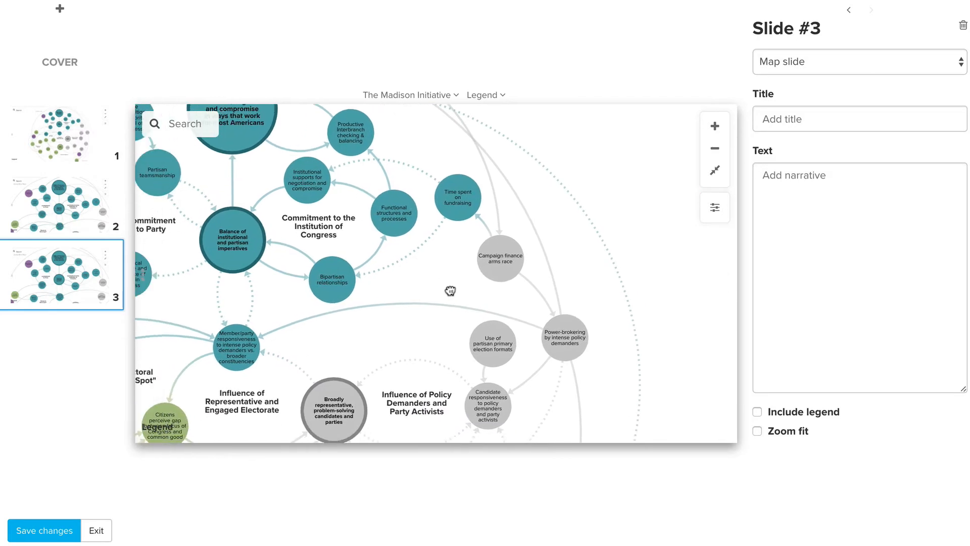
click(59, 10)
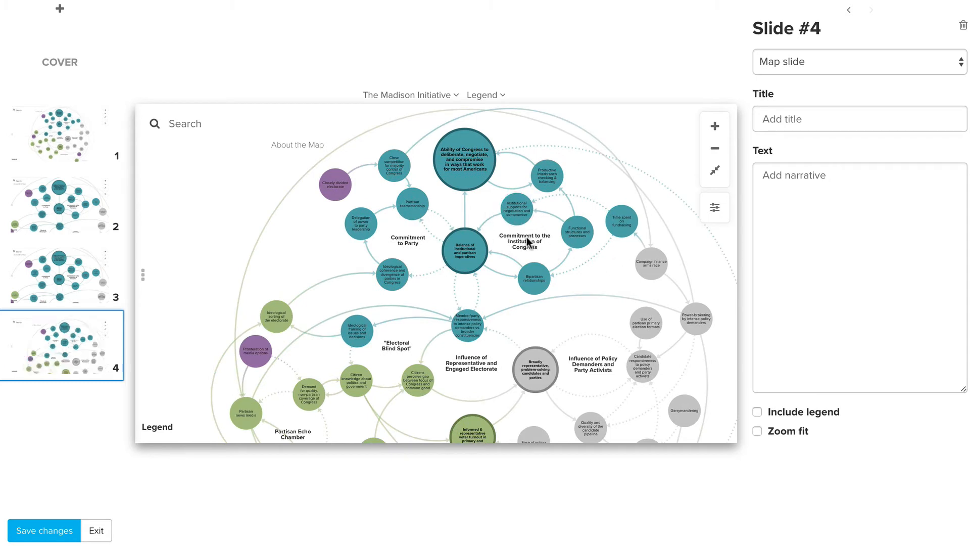
click(524, 242)
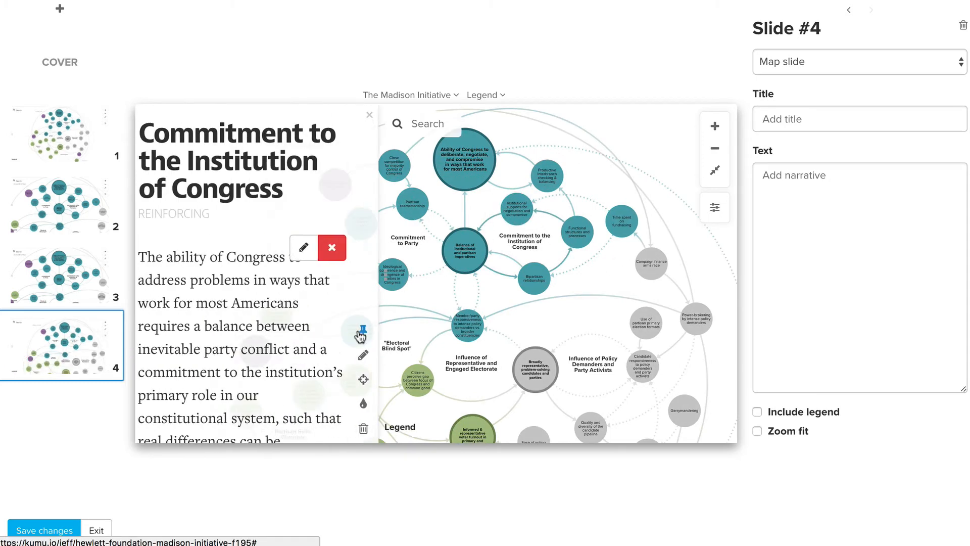
click(391, 329)
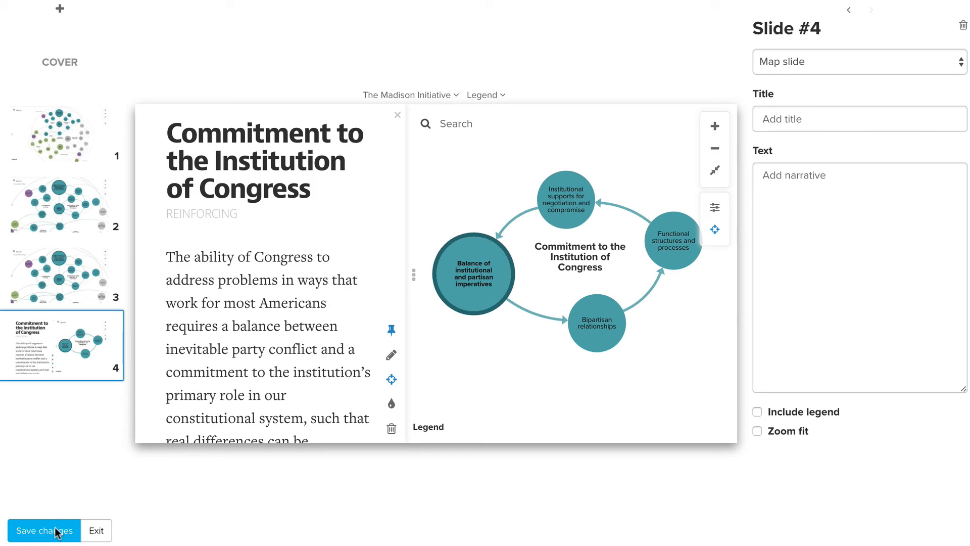
Save the presentation's slides and leave the slide editor
click(43, 530)
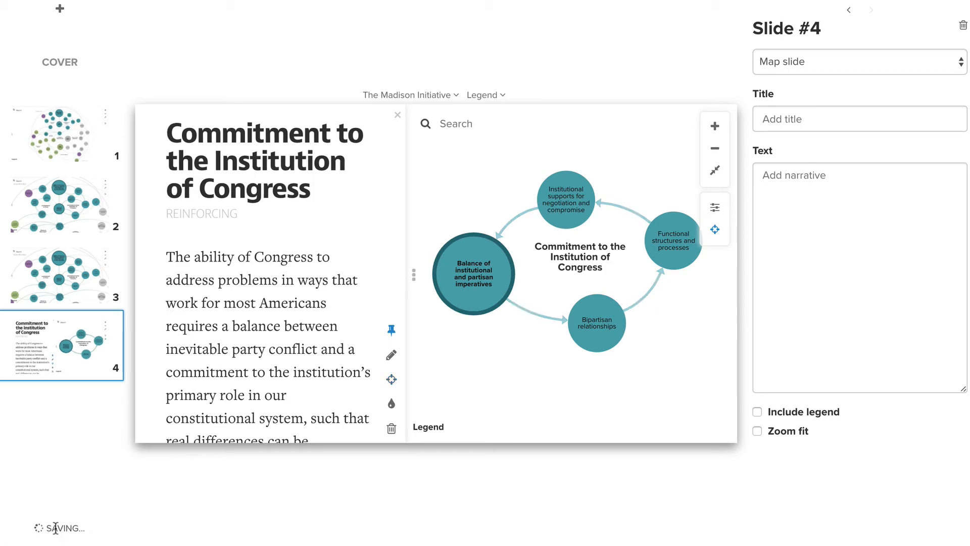
click(43, 531)
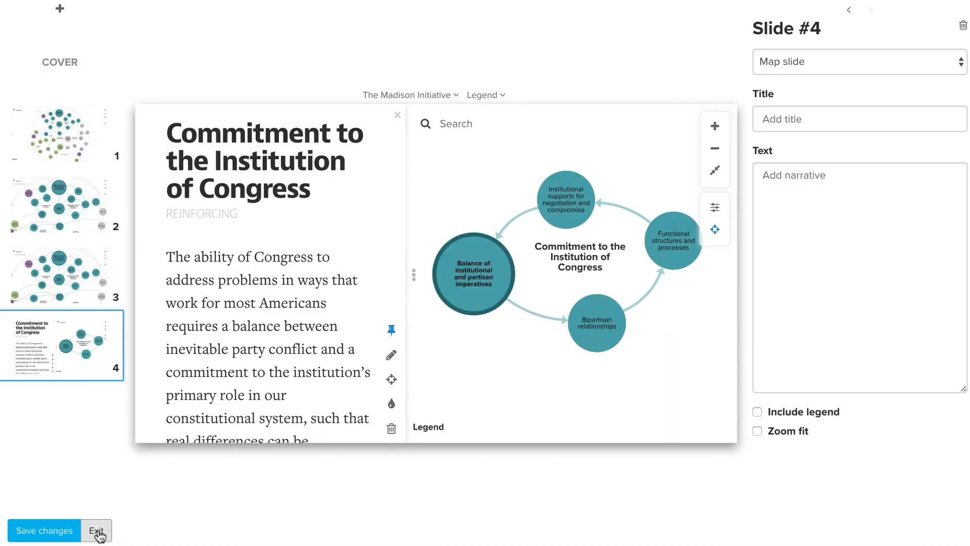
click(97, 530)
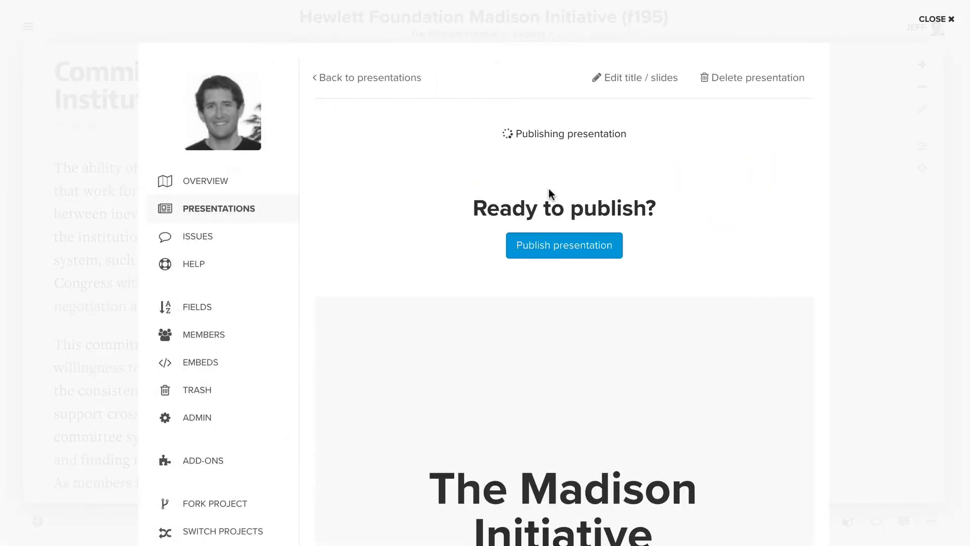
Publish the presentation and go to its public 'The Madison Initiative' cover page
click(564, 245)
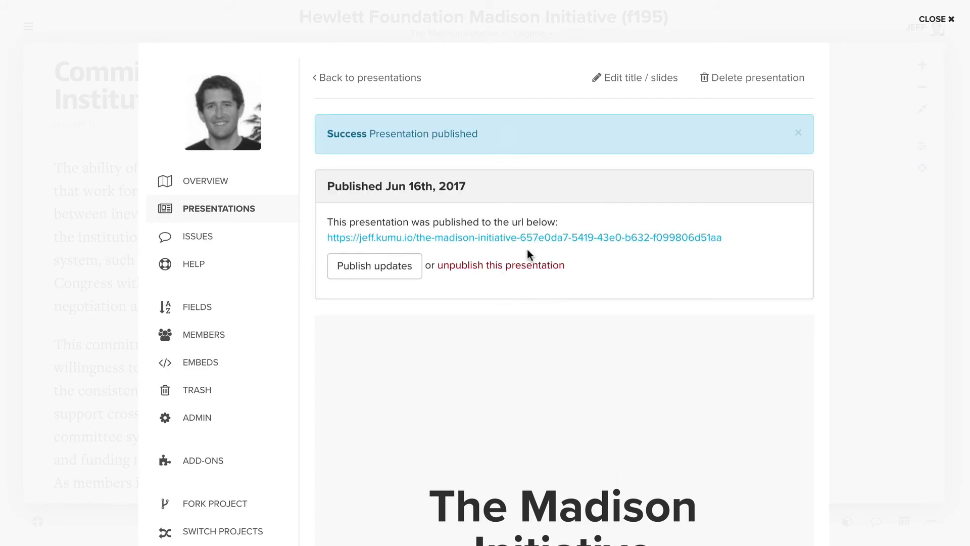
click(521, 238)
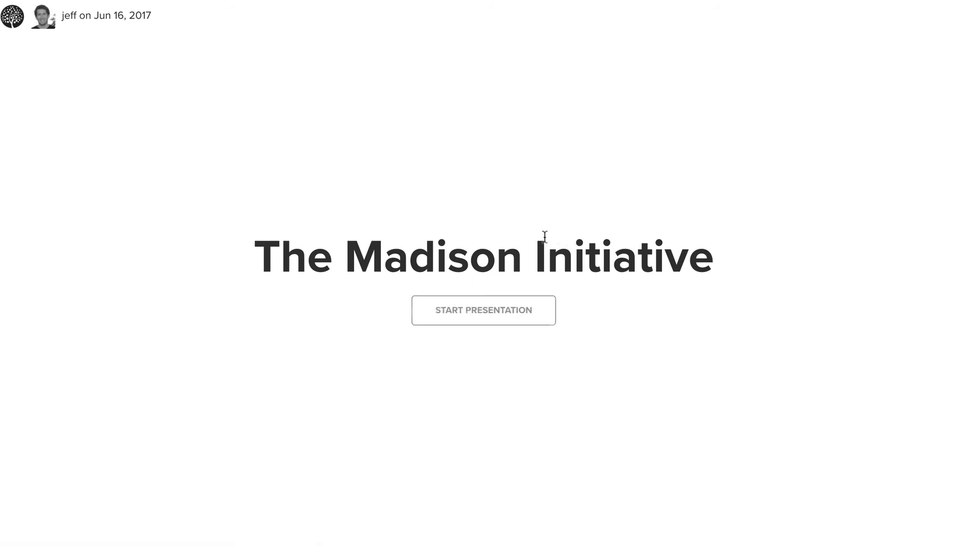
Play the published presentation through to the Commitment to the Institution of Congress slide
click(483, 310)
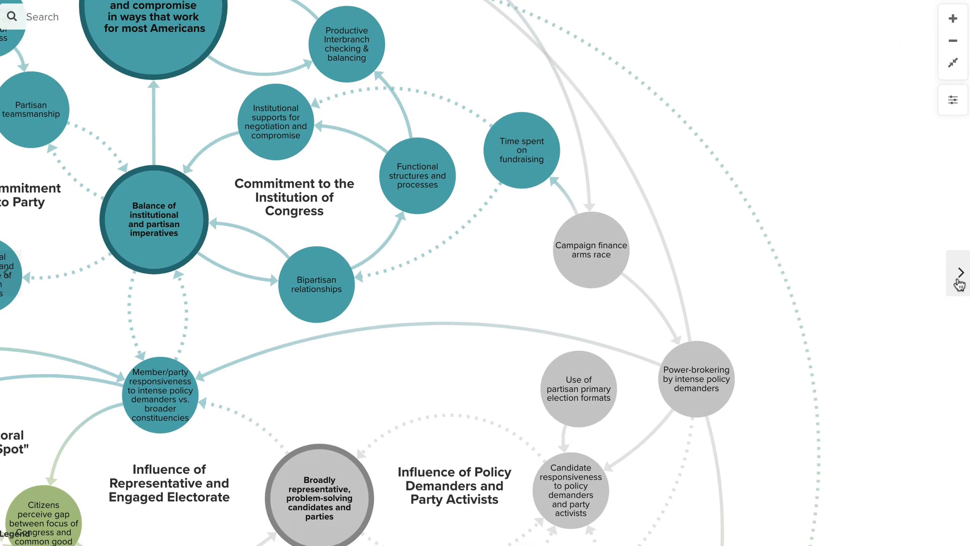
click(292, 197)
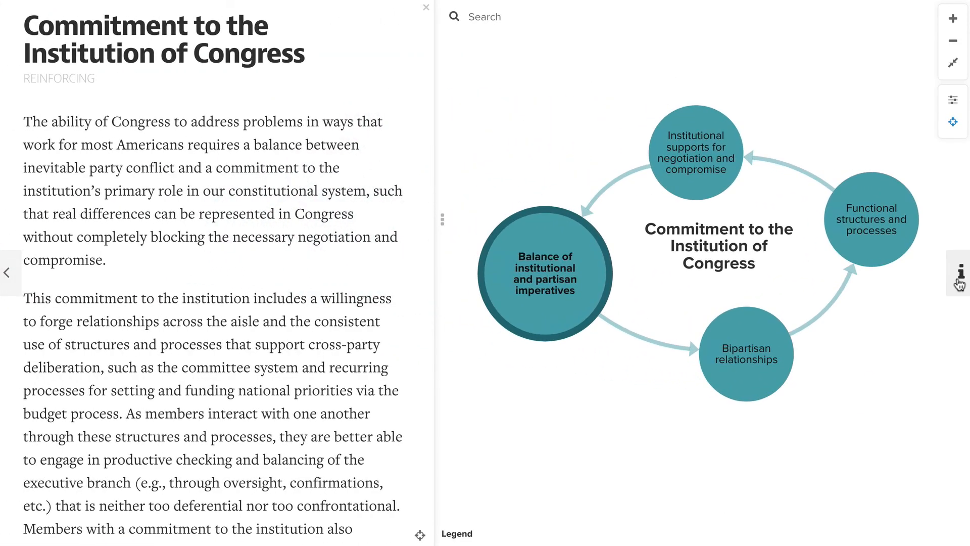